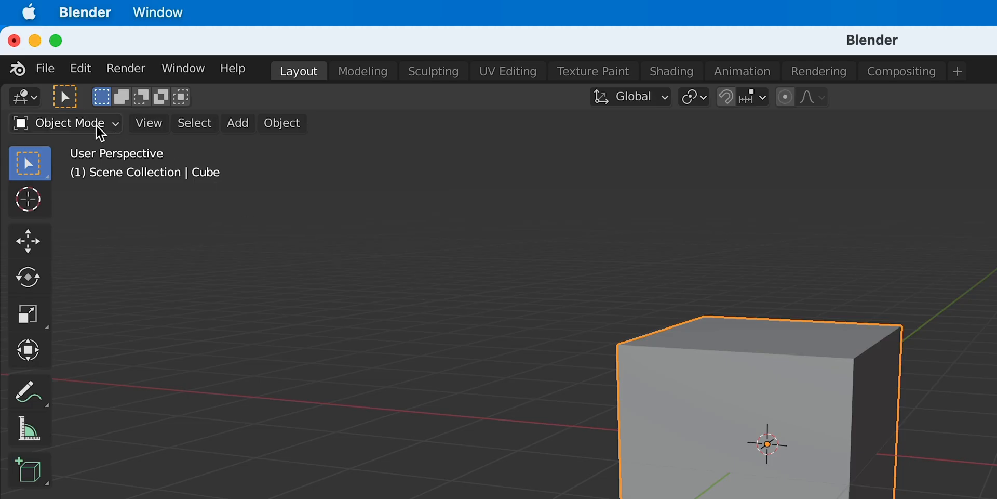
Step: Switch the default cube from Object Mode to Edit Mode via the viewport mode dropdown
left_click(66, 122)
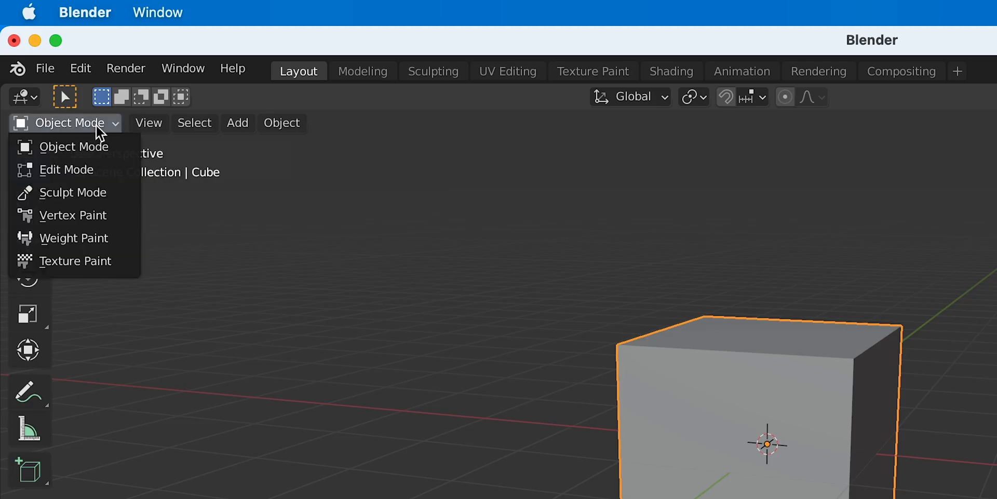
mouse_move(67, 169)
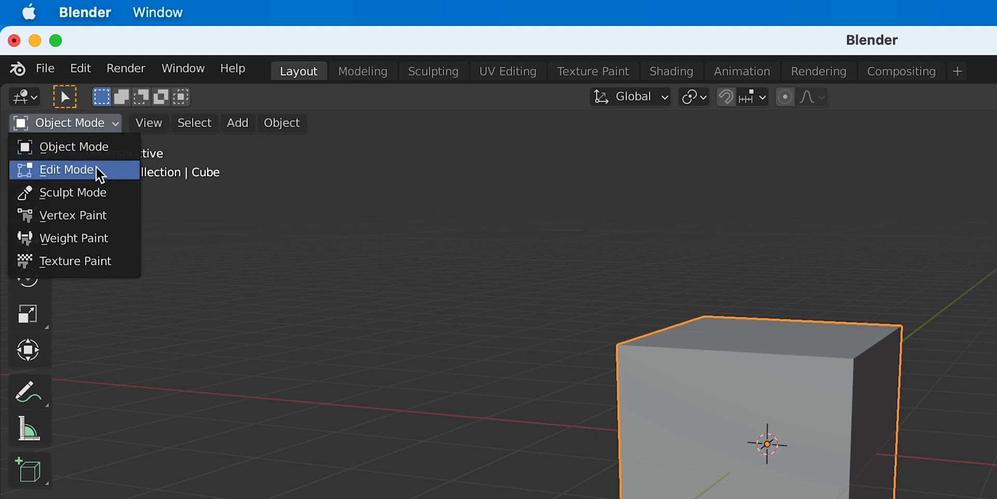
left_click(66, 169)
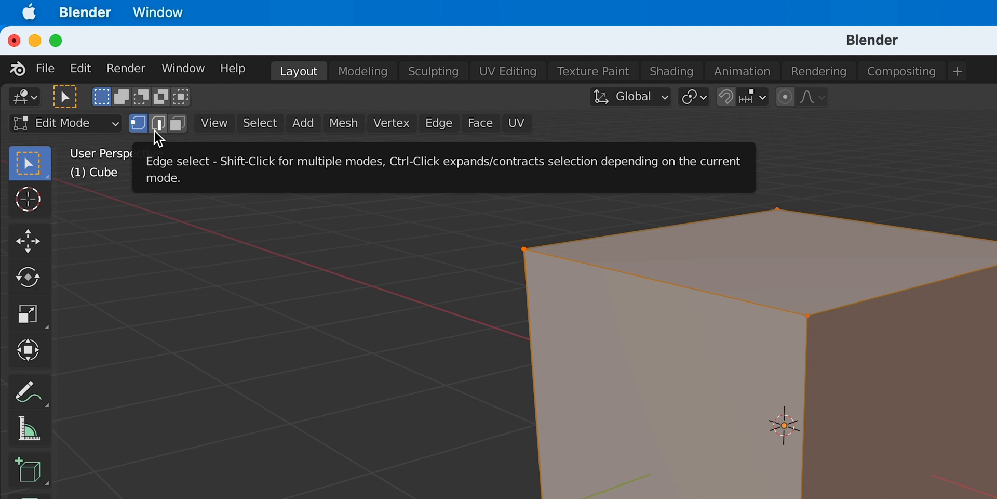
mouse_move(177, 122)
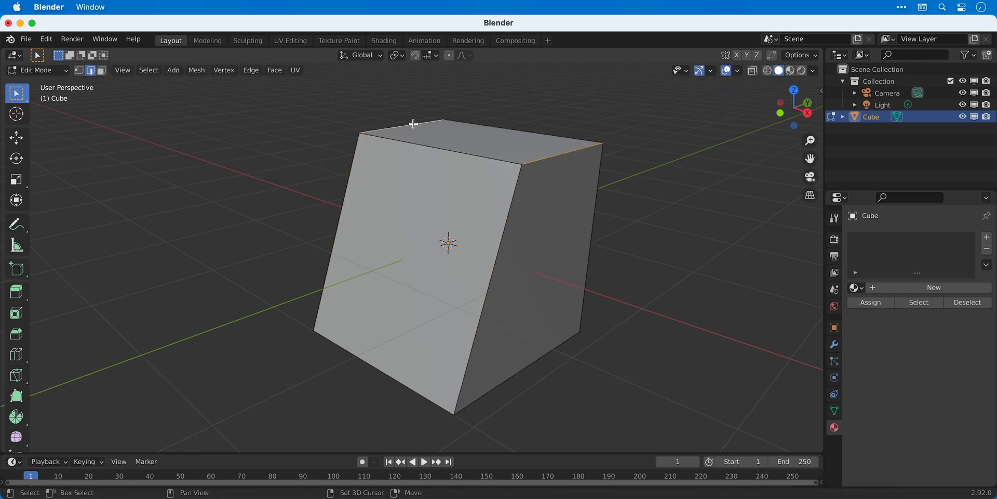
left_click(419, 145)
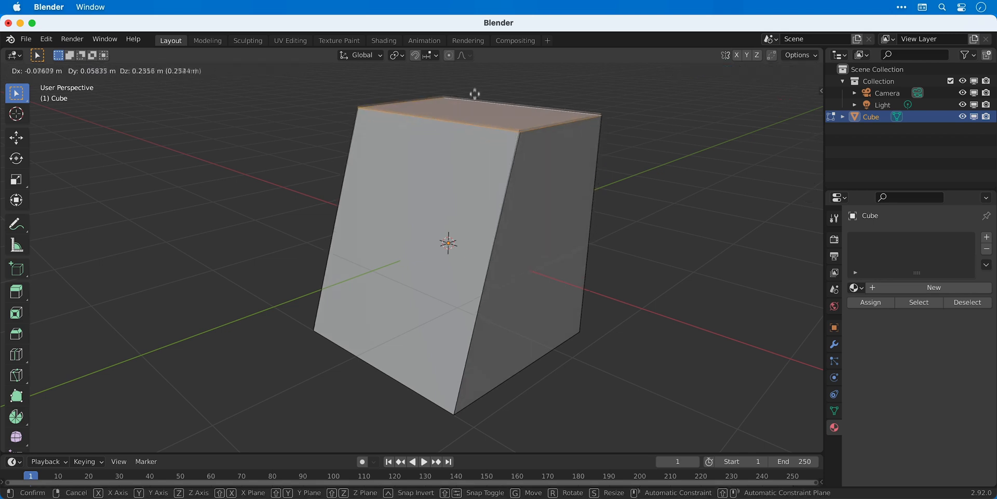
key("z")
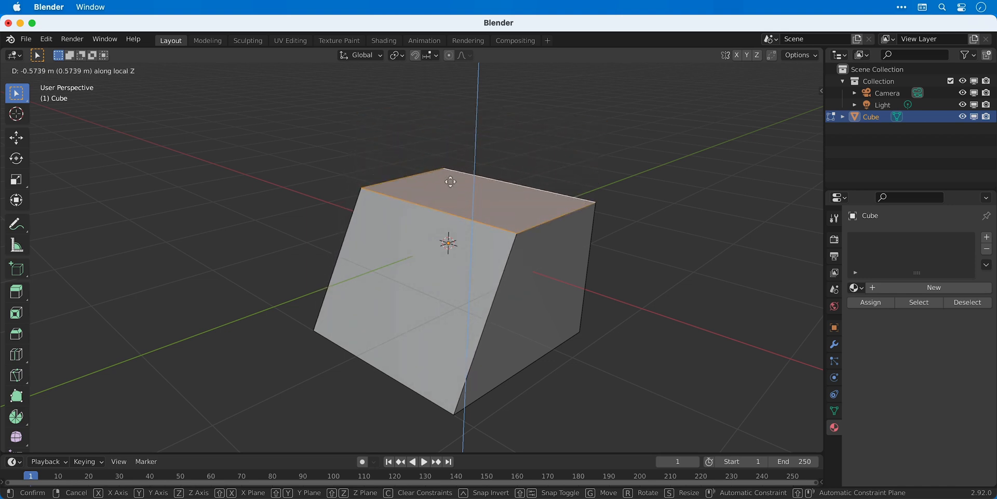
left_click(450, 181)
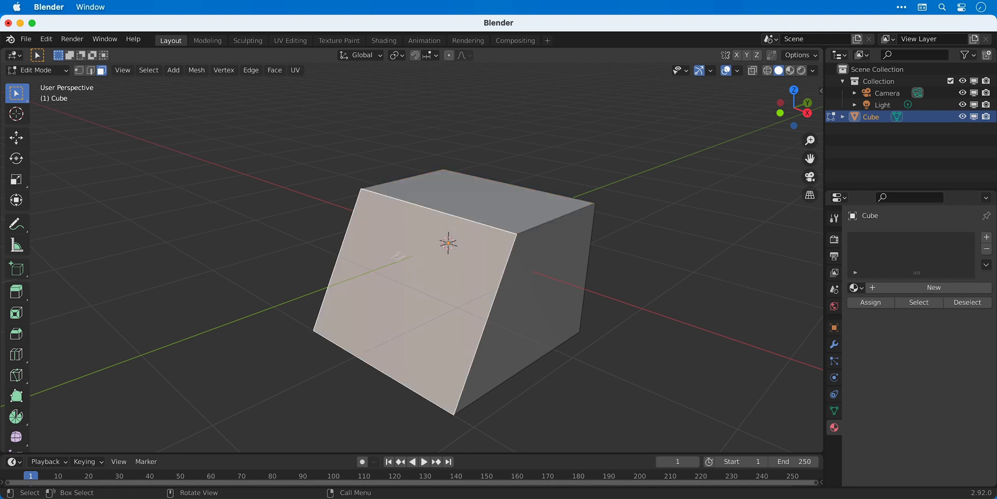
left_click_drag(449, 242, 296, 329)
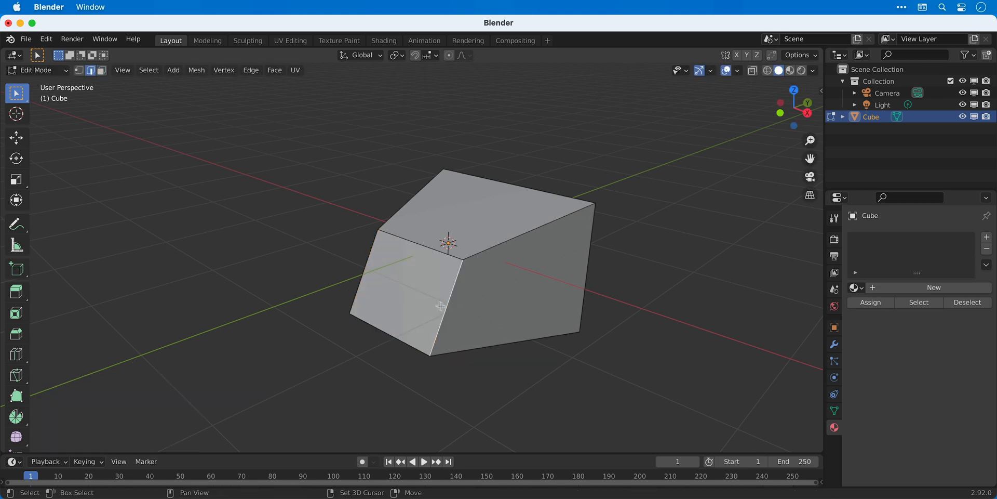
key("s")
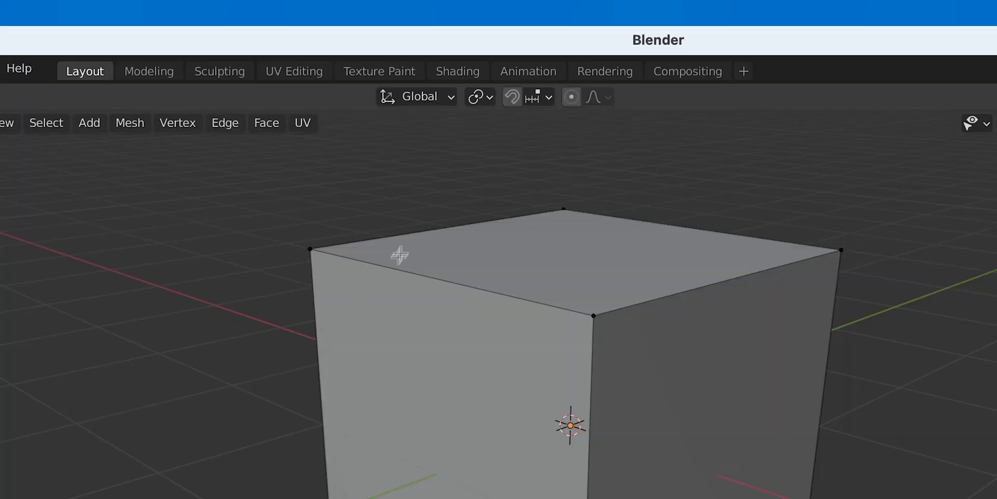
left_click(512, 96)
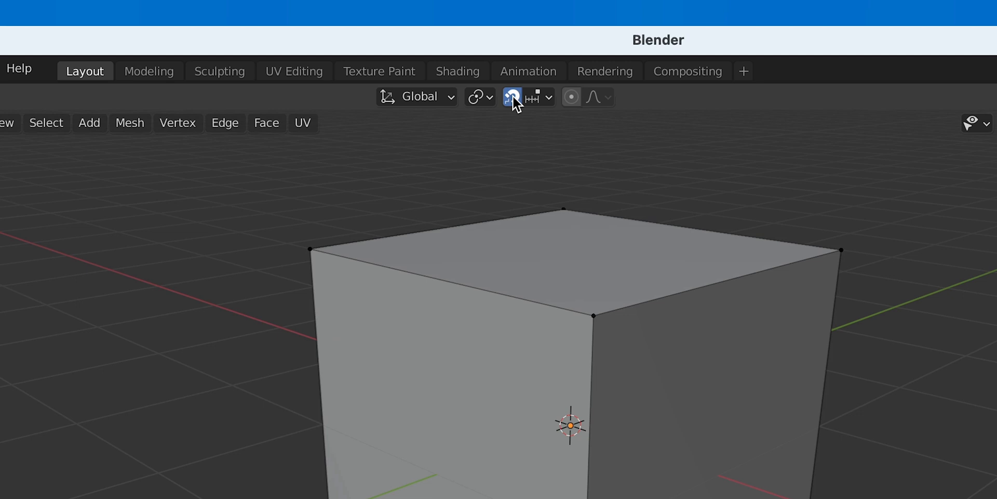
left_click(547, 97)
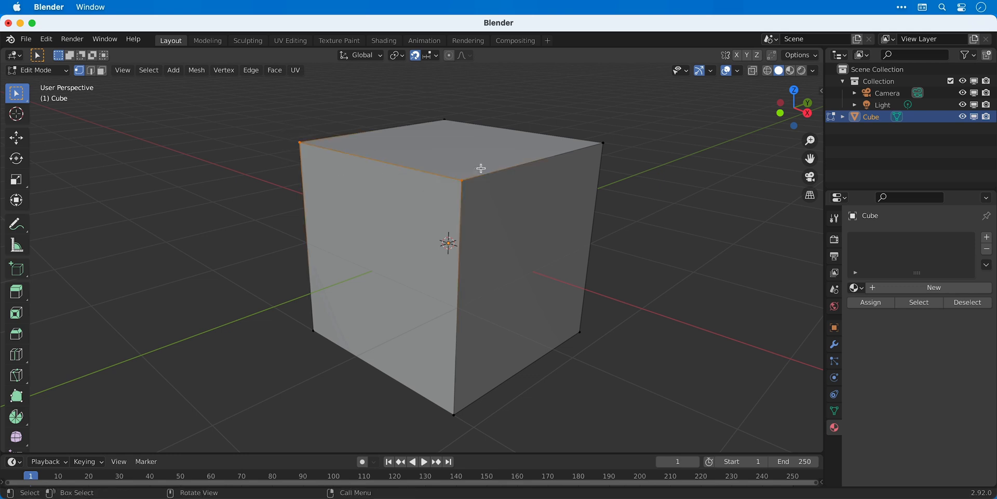
key("g")
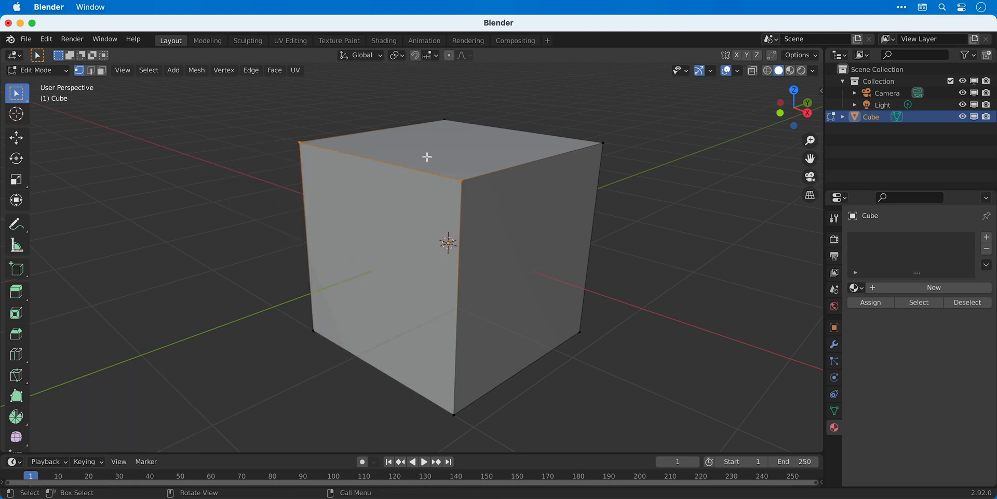
Step: Select the whole cube and subdivide it with 3 cuts into a four-by-four face grid
key("a")
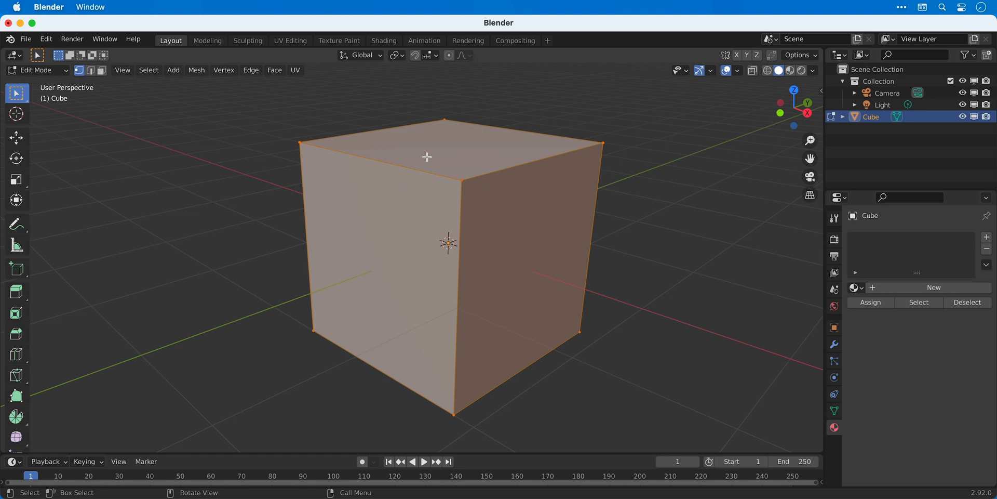
right_click(426, 157)
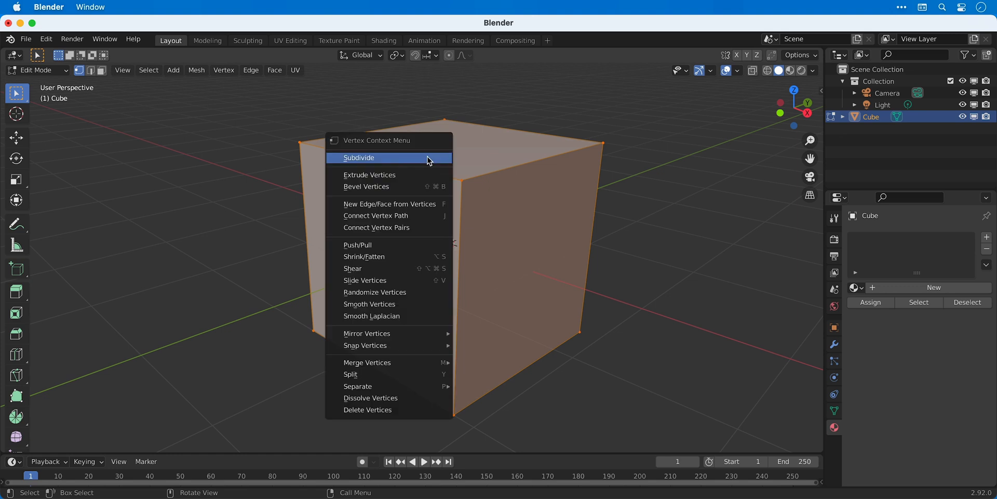
left_click(358, 157)
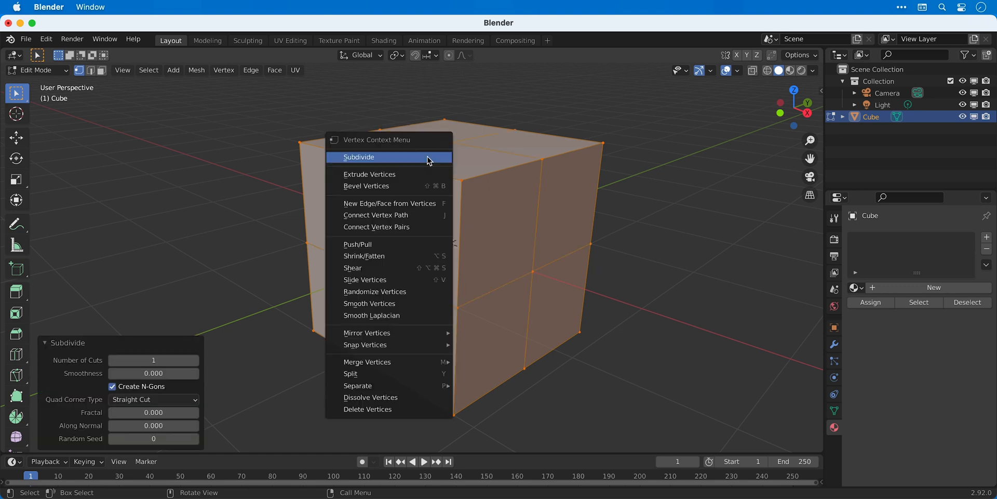
left_click(358, 157)
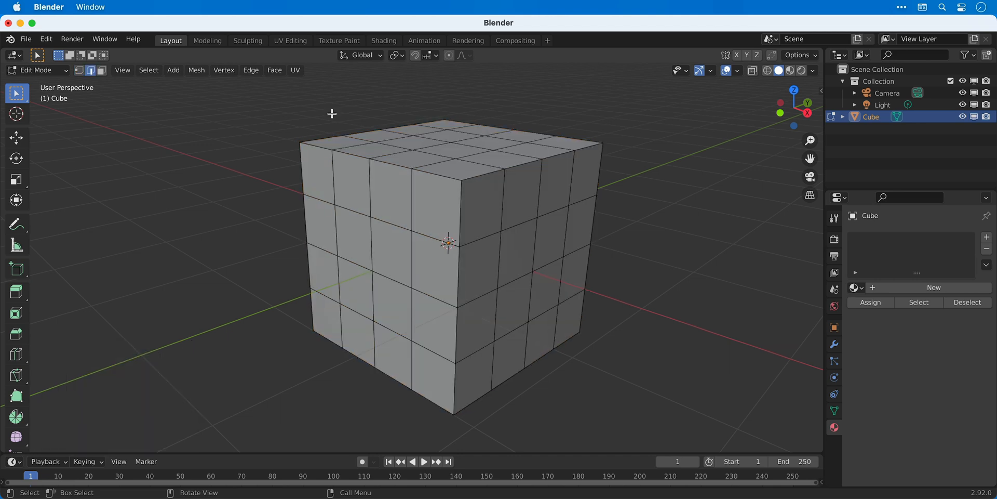
mouse_move(353, 211)
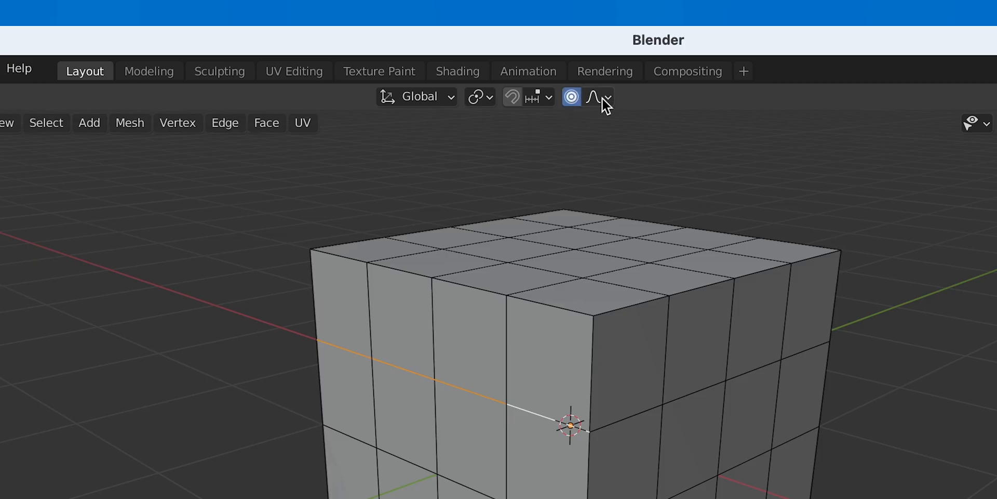
Step: Pick a proportional-editing falloff, warp the cube by moving a vertex, then delete the mesh
left_click(606, 97)
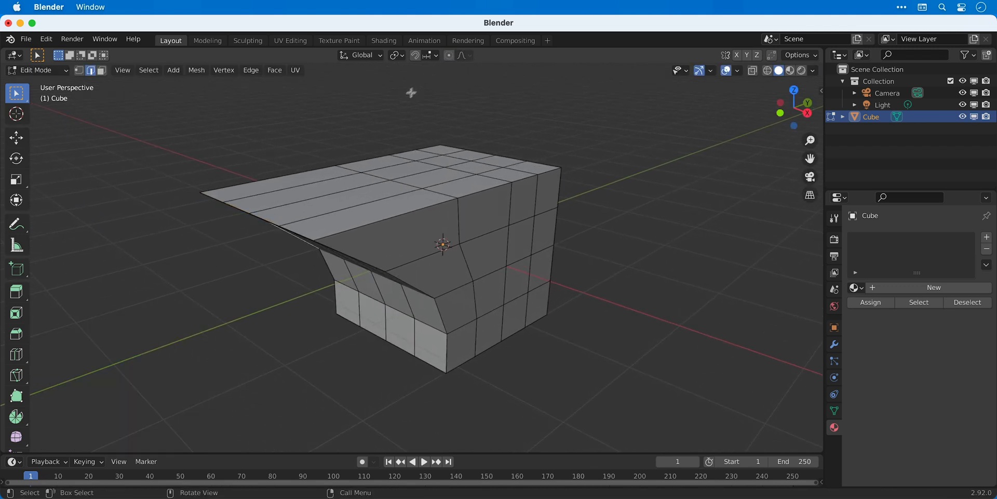
key("x")
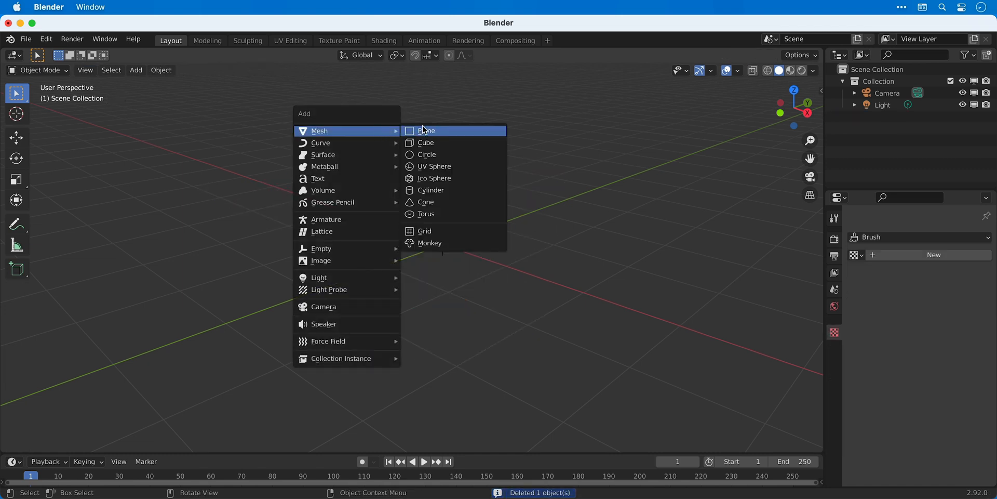
Step: Add a fresh cube, extrude a face in Edit Mode and select the extrusion's narrow top face
left_click(426, 142)
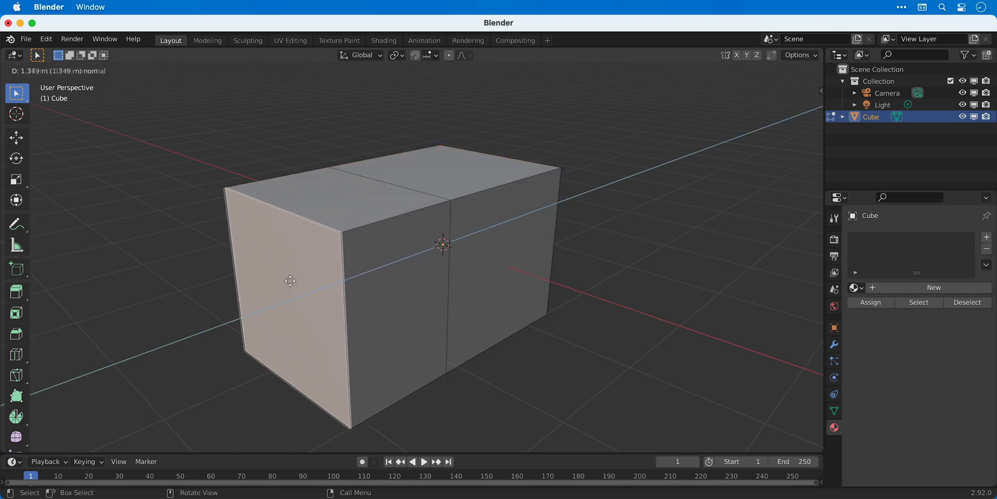
key("Tab")
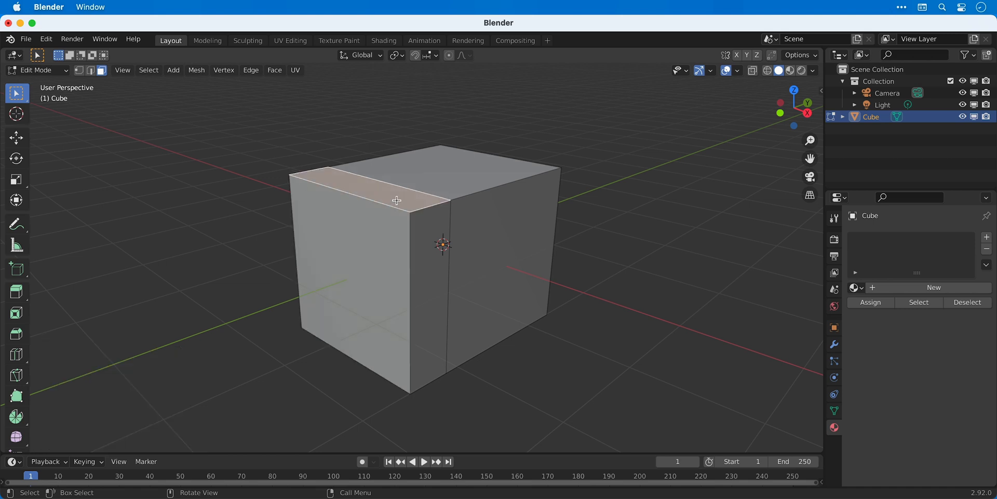
left_click(355, 243)
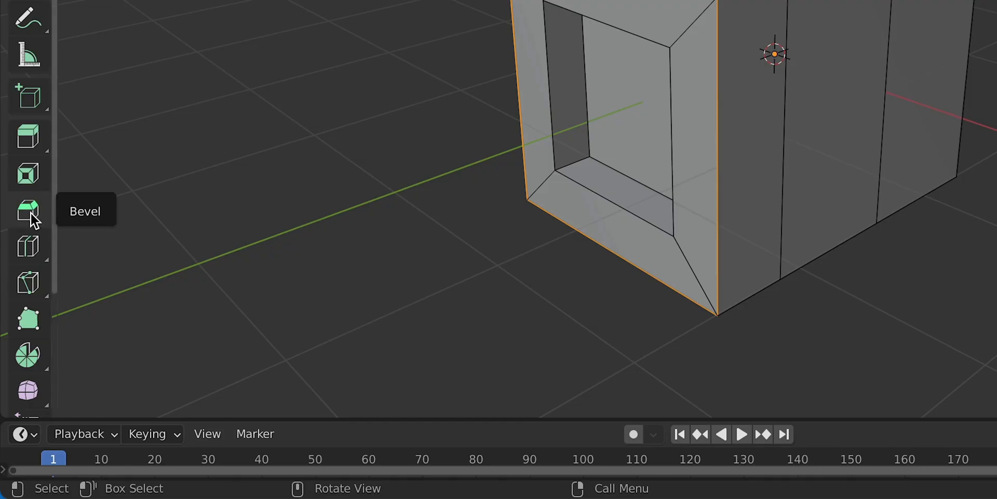
mouse_move(27, 213)
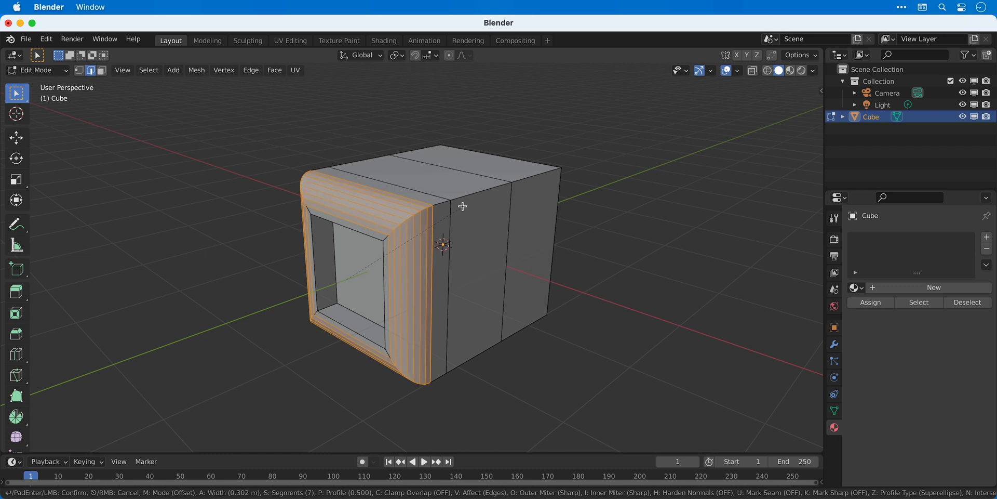
Step: Bevel the inset front rim with 6 segments and Clamp Overlap enabled
left_click(462, 205)
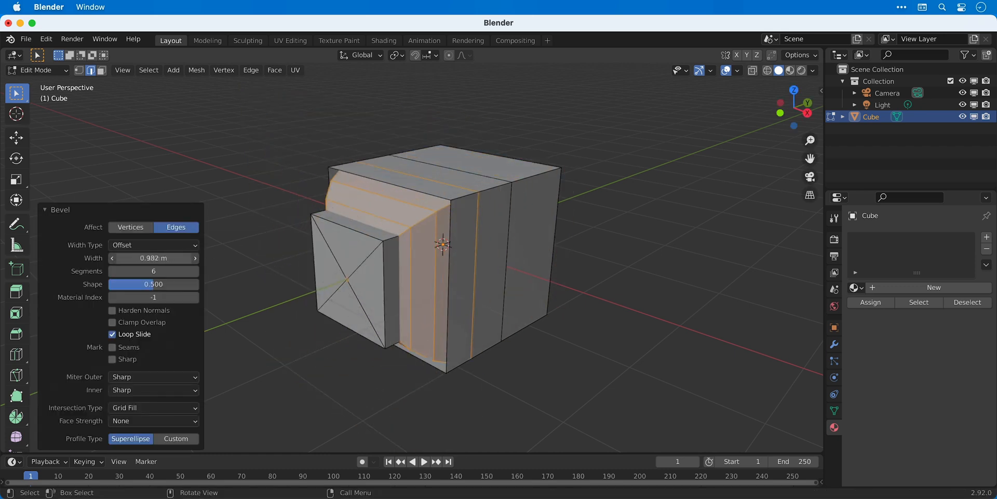
left_click(112, 322)
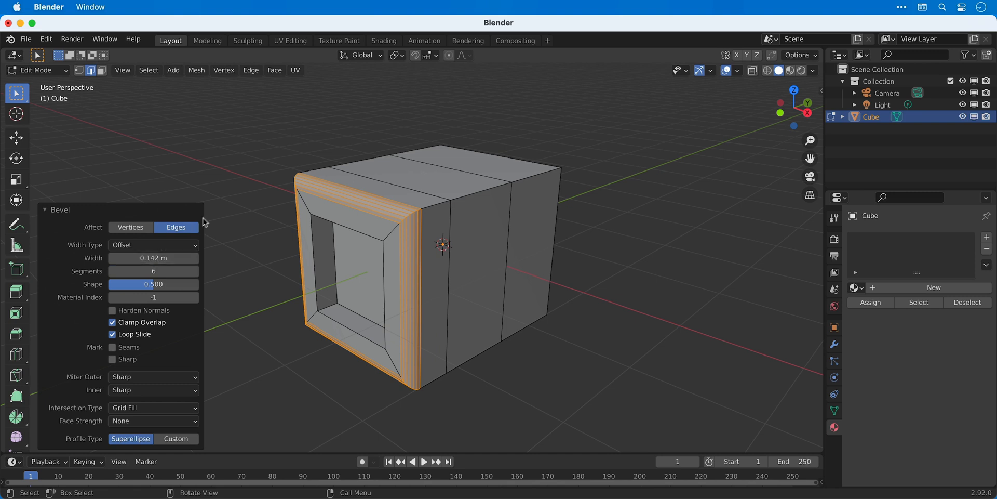
Step: Shade the cube smooth in Object Mode and expand the Normals panel in Object Data properties
key("Tab")
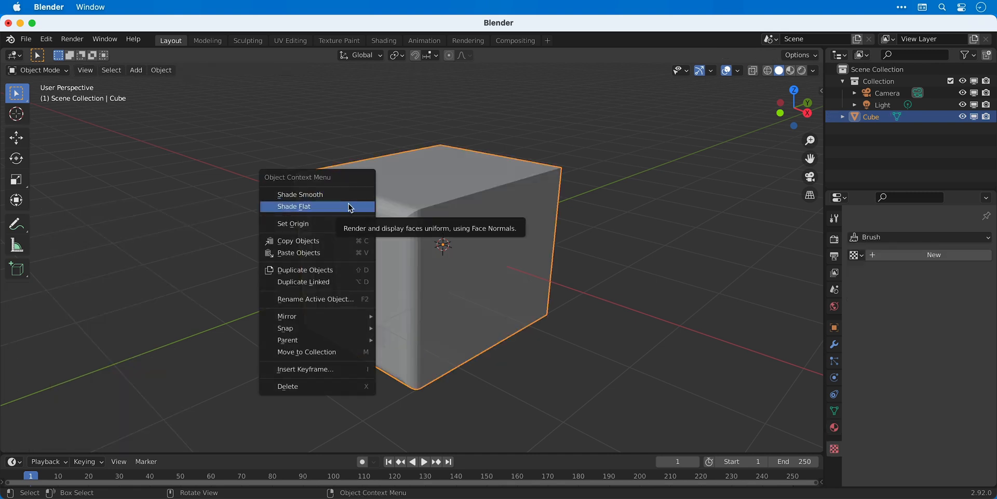
left_click(294, 205)
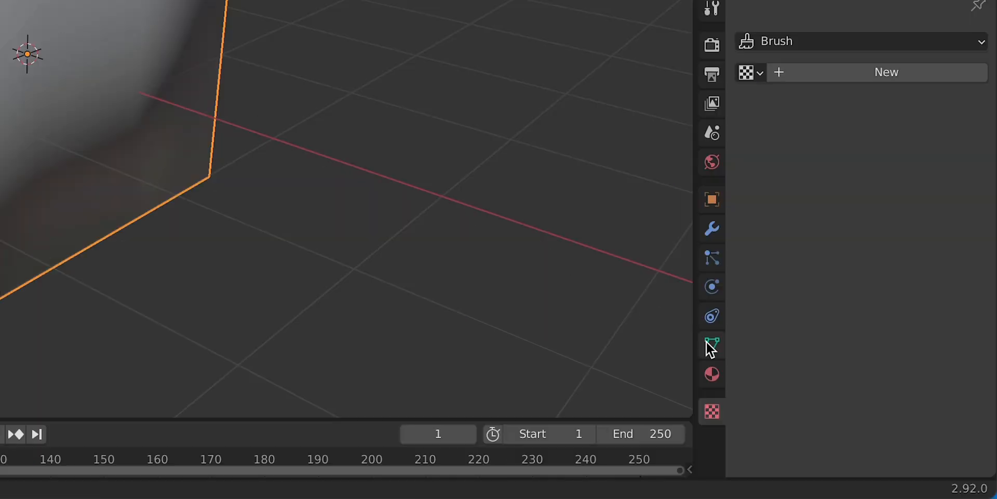
left_click(712, 345)
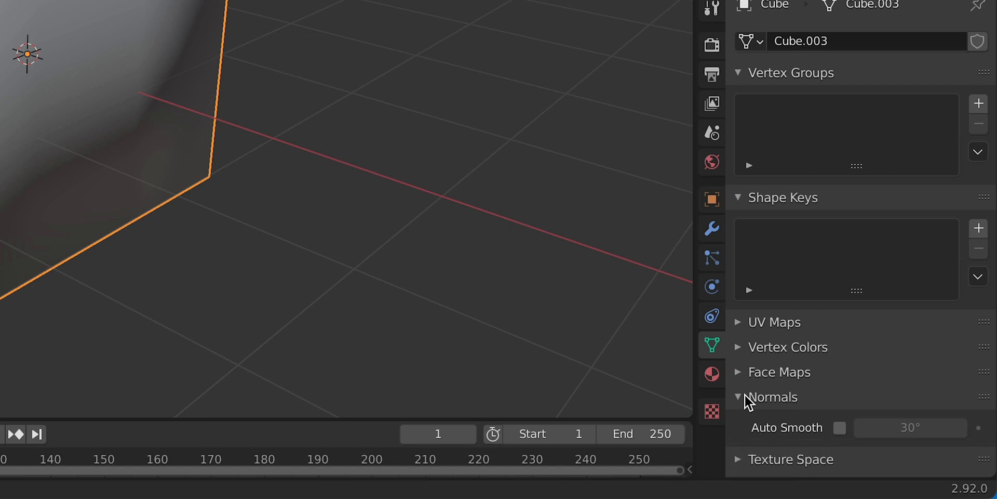
left_click(840, 427)
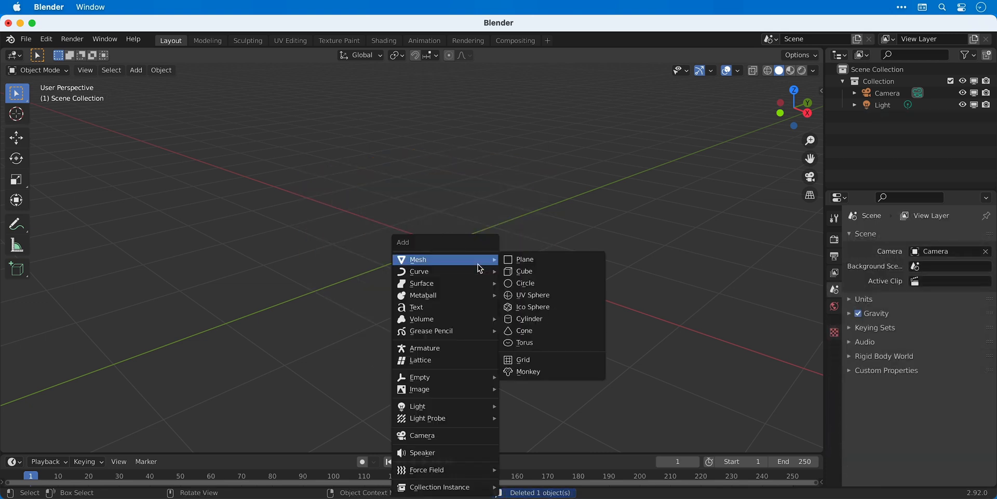
Step: Add a new default cube and enter Edit Mode on it
left_click(524, 271)
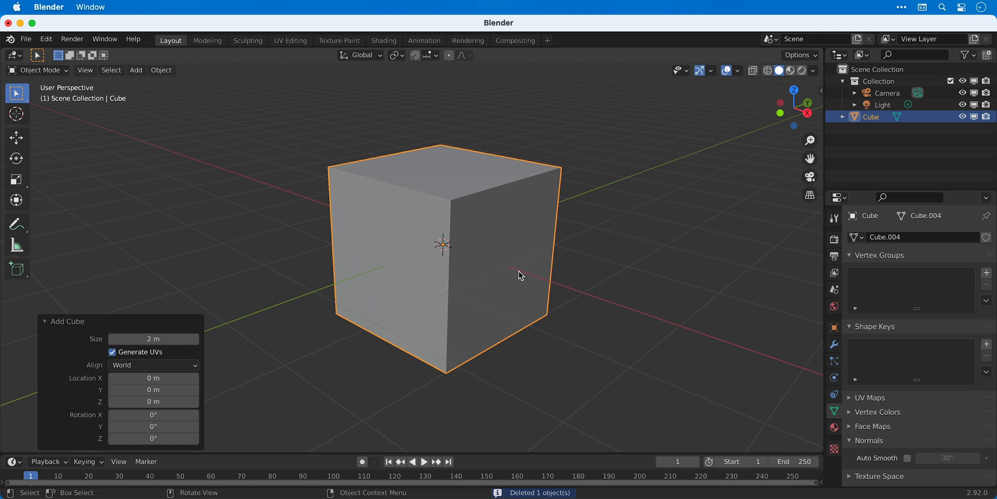
key("Tab")
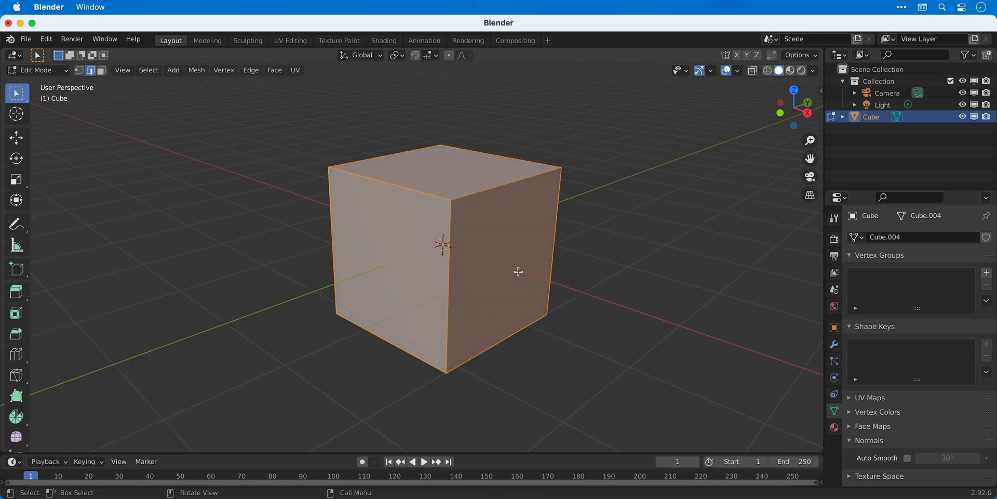
Step: Subdivide once, scale the corner loops into an octagon and raise the top centre into a peak
right_click(518, 271)
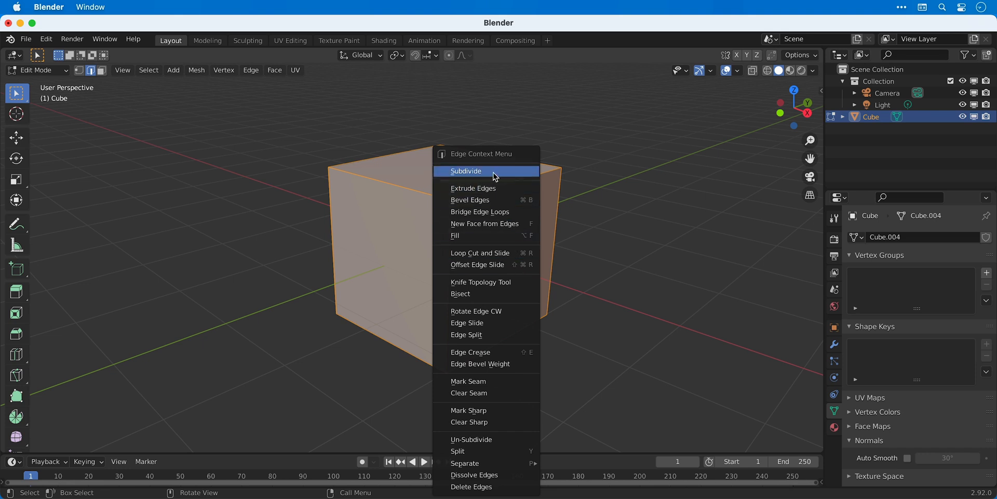
left_click(466, 171)
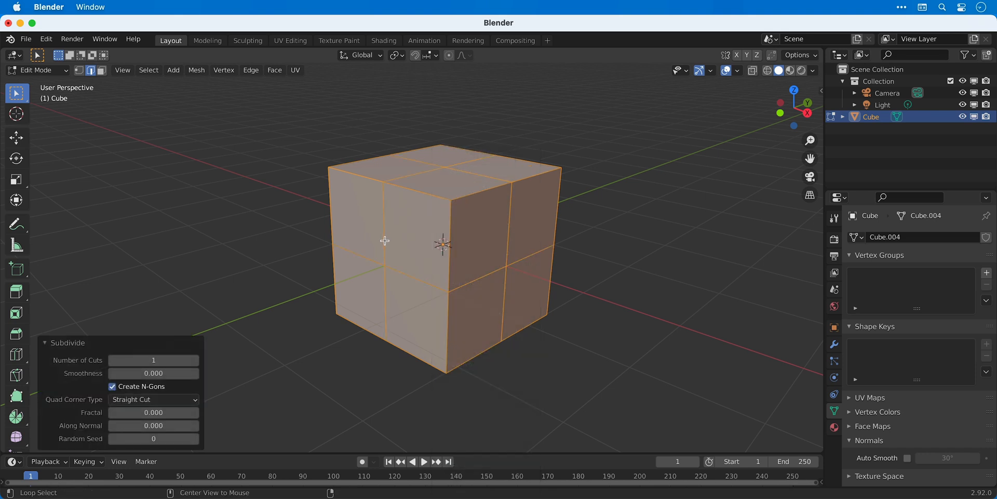
left_click(508, 239)
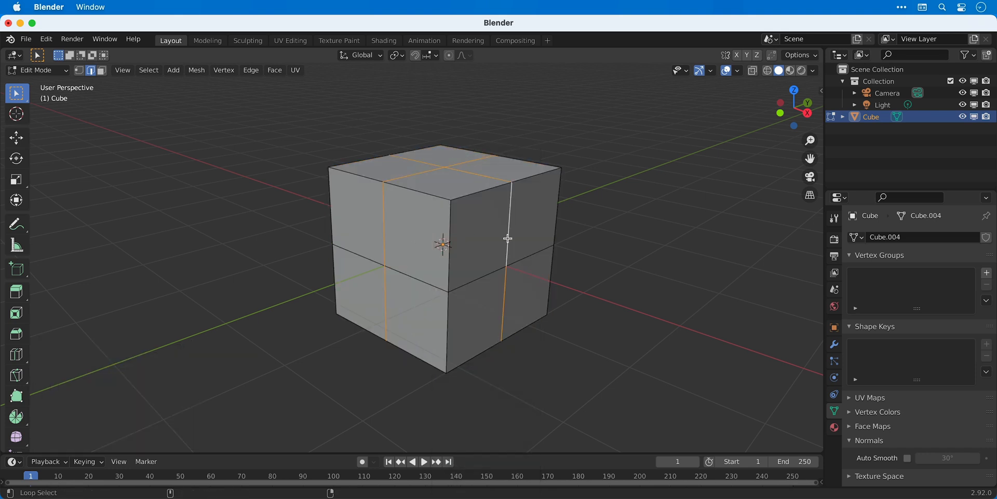
key("s")
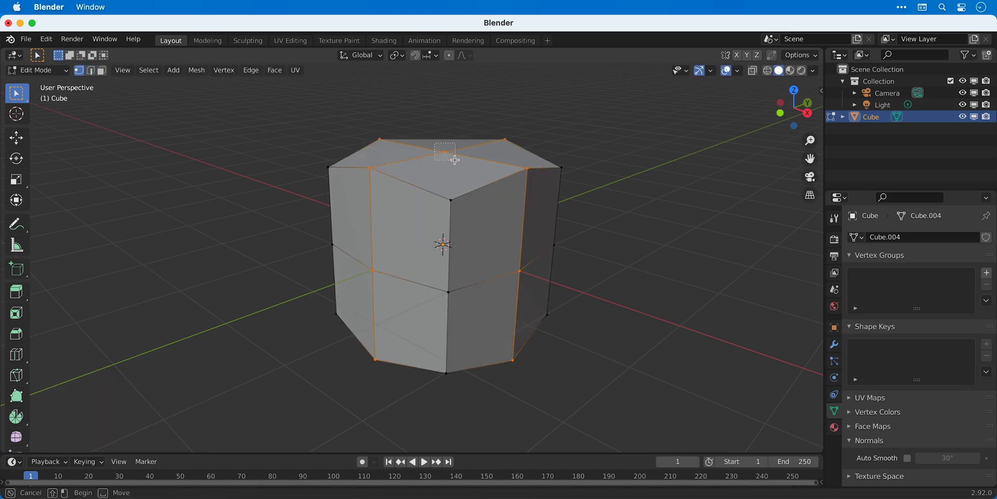
left_click_drag(455, 159, 438, 117)
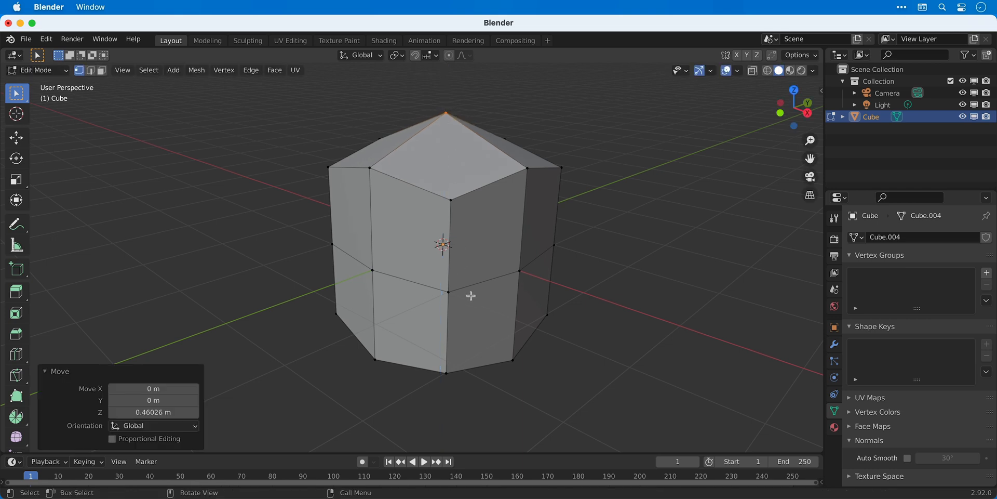
left_click_drag(473, 293, 473, 311)
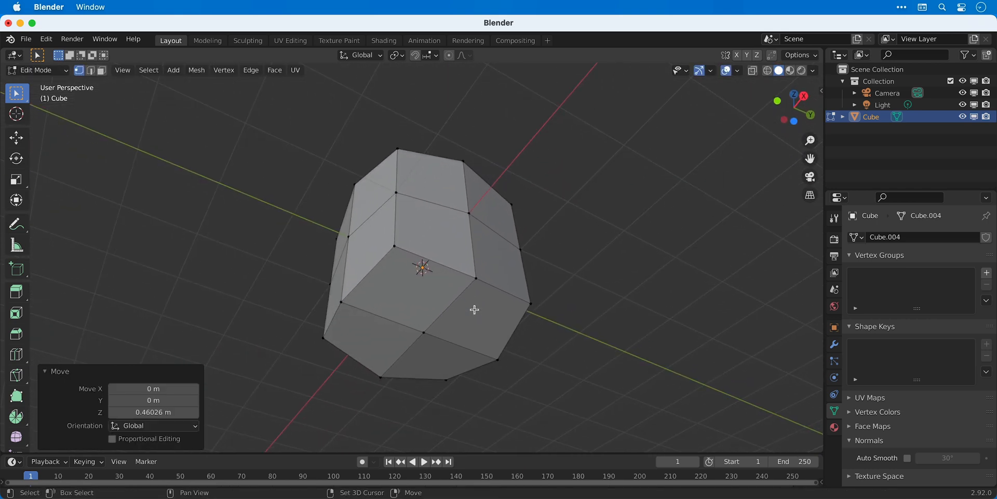
Step: Scale the bottom vertices down into a sharp diamond point with proportional editing
left_click_drag(462, 274, 555, 356)
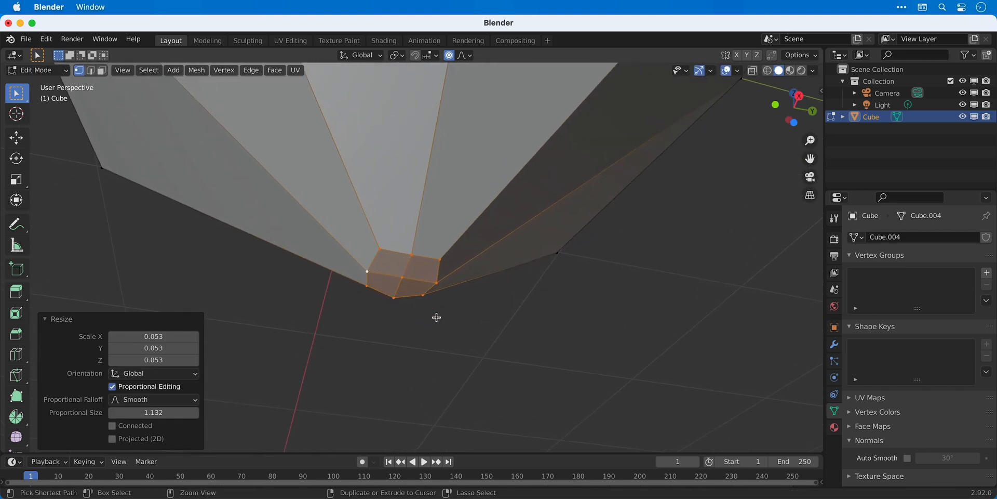
key("s")
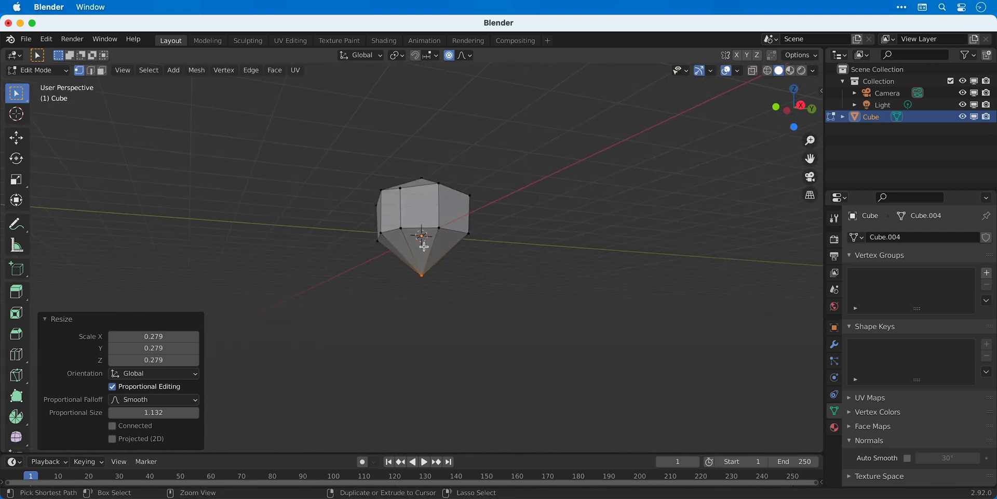
left_click(752, 69)
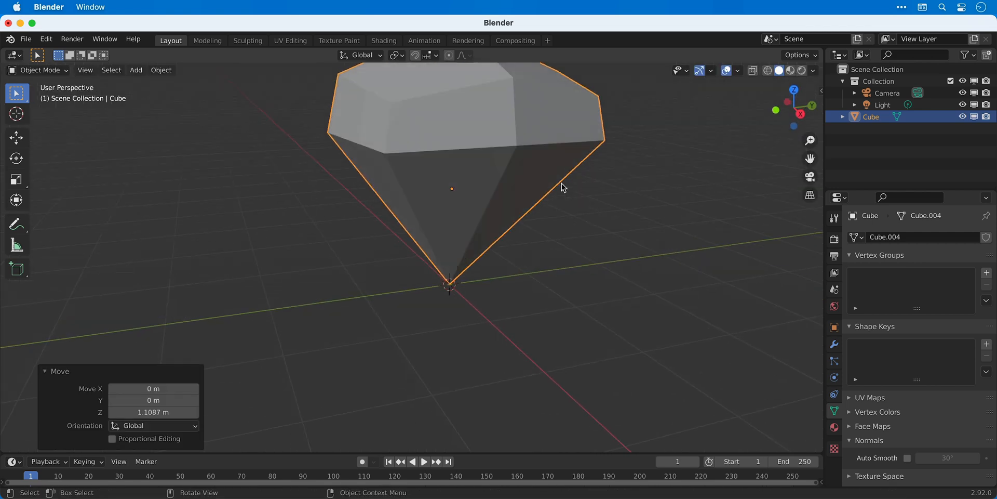
Step: Add a large ground plane beneath the shape and rename the Cube object to 'Diamond'
left_click(135, 69)
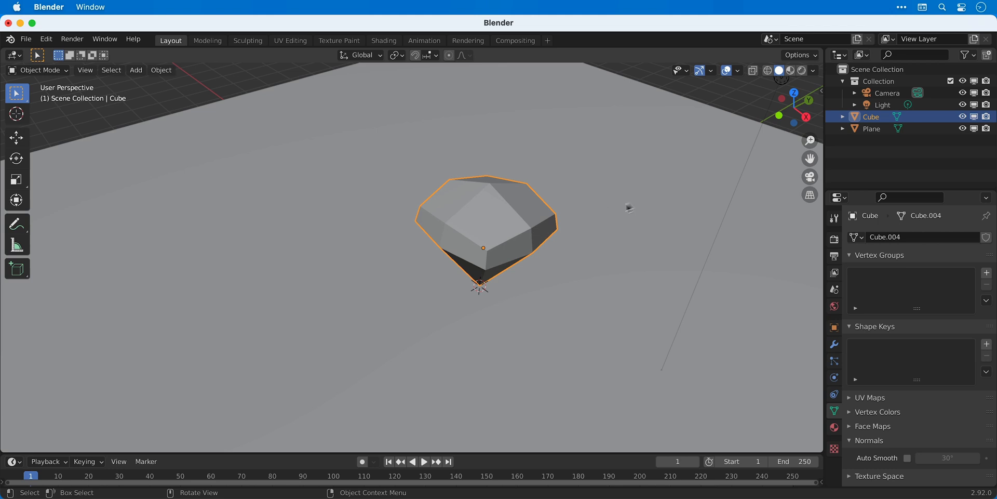
double_click(870, 117)
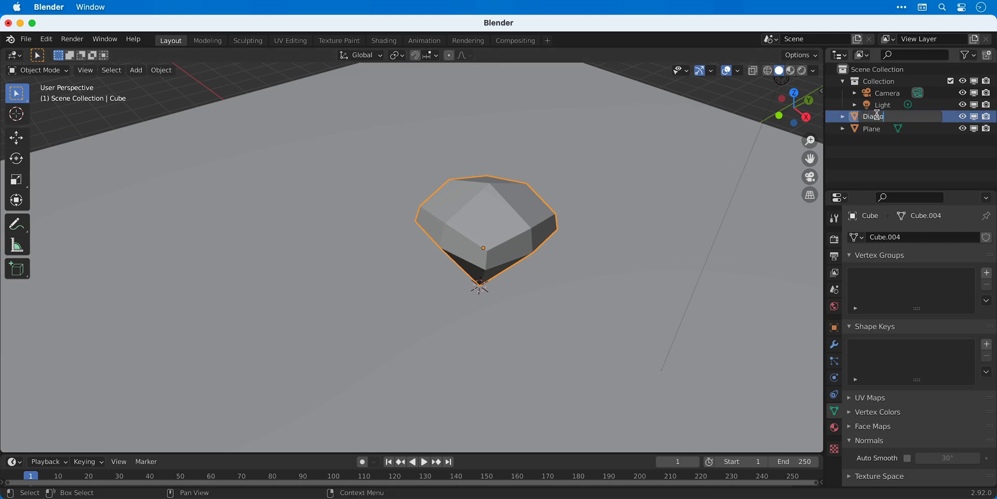